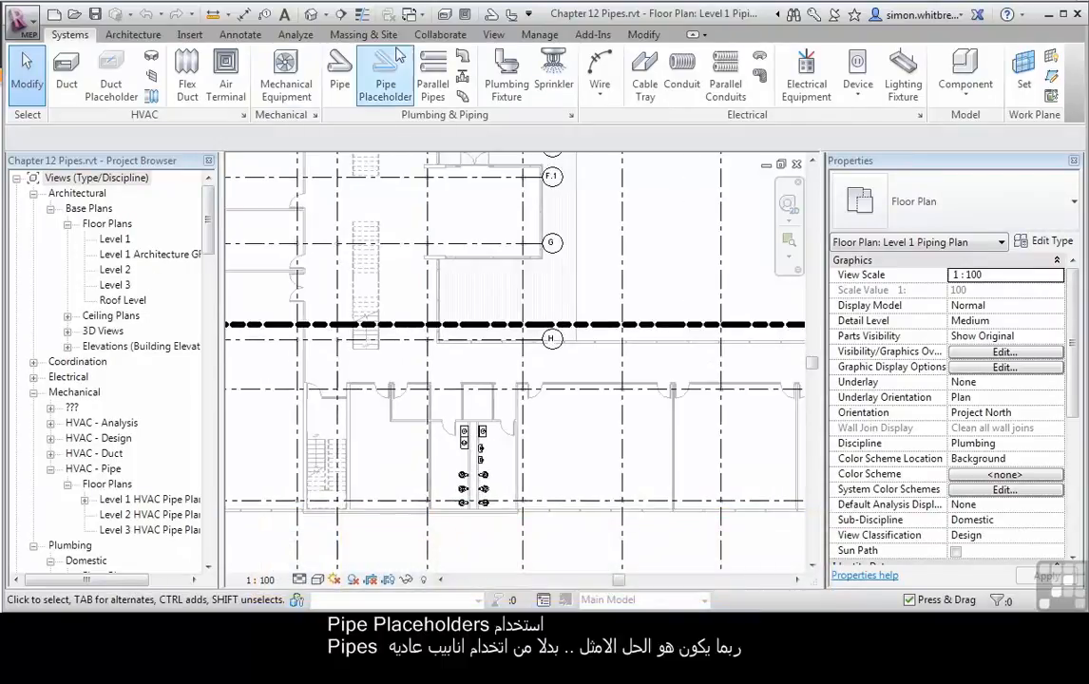
mouse_move(385, 72)
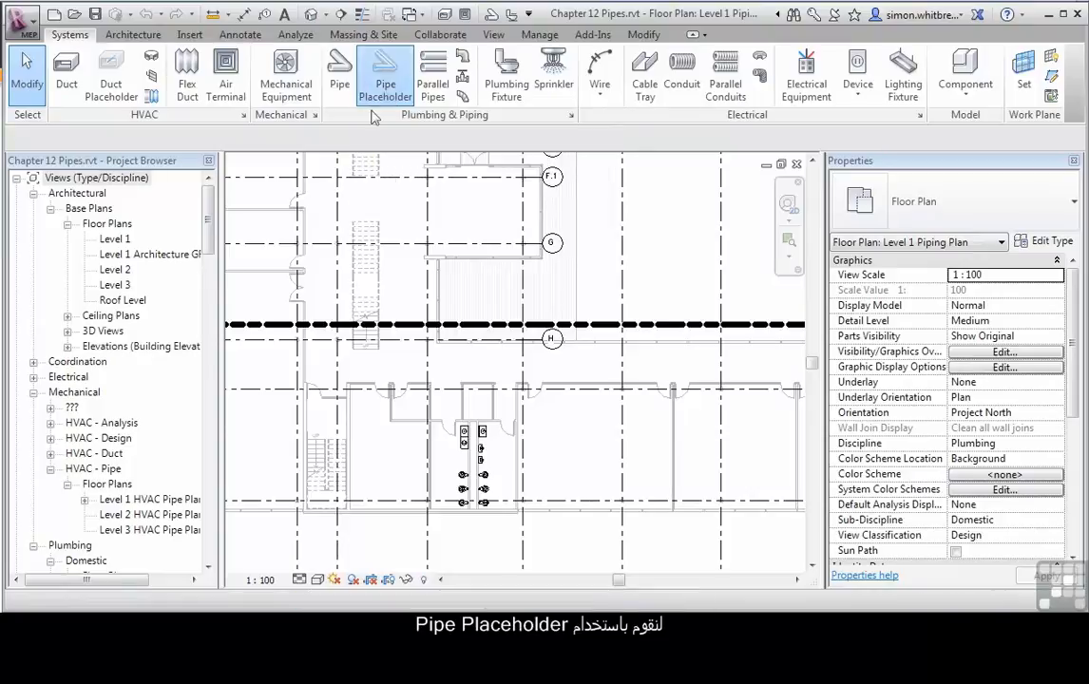
Start a Domestic Hot Water pipe placeholder run from the lower fixture.
left_click(385, 76)
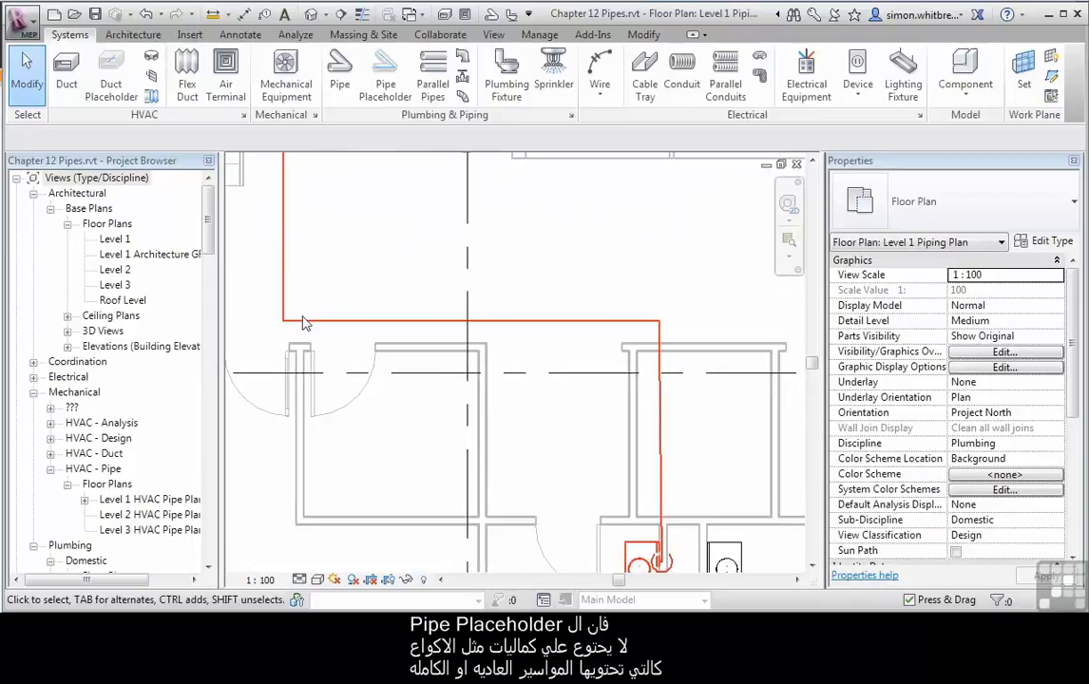
mouse_move(361, 285)
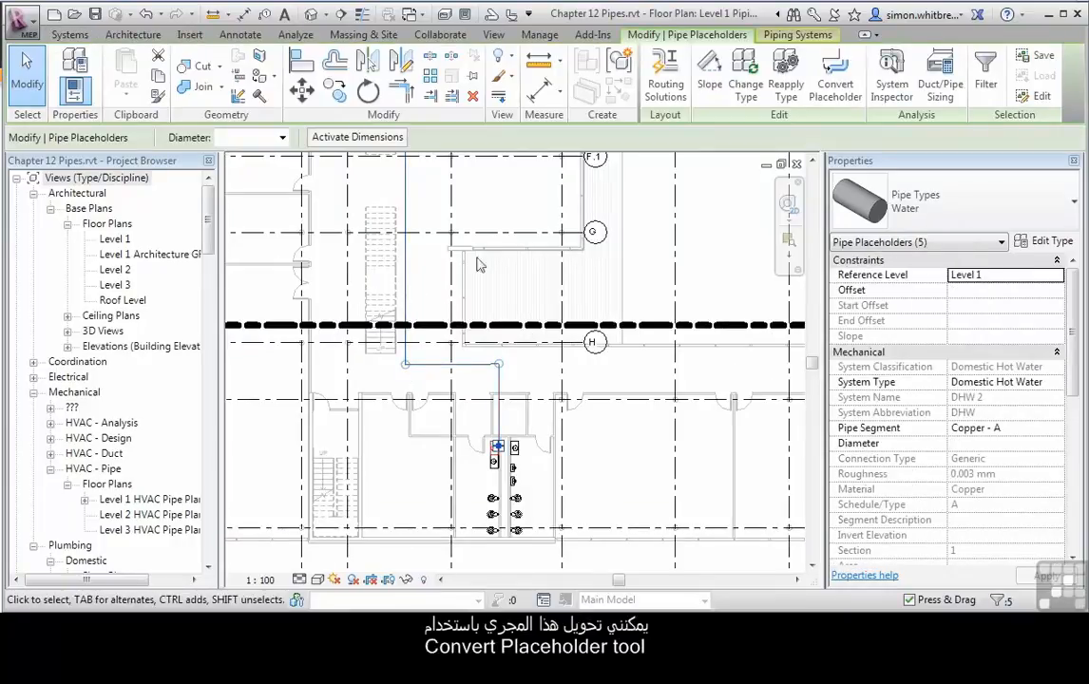
mouse_move(833, 74)
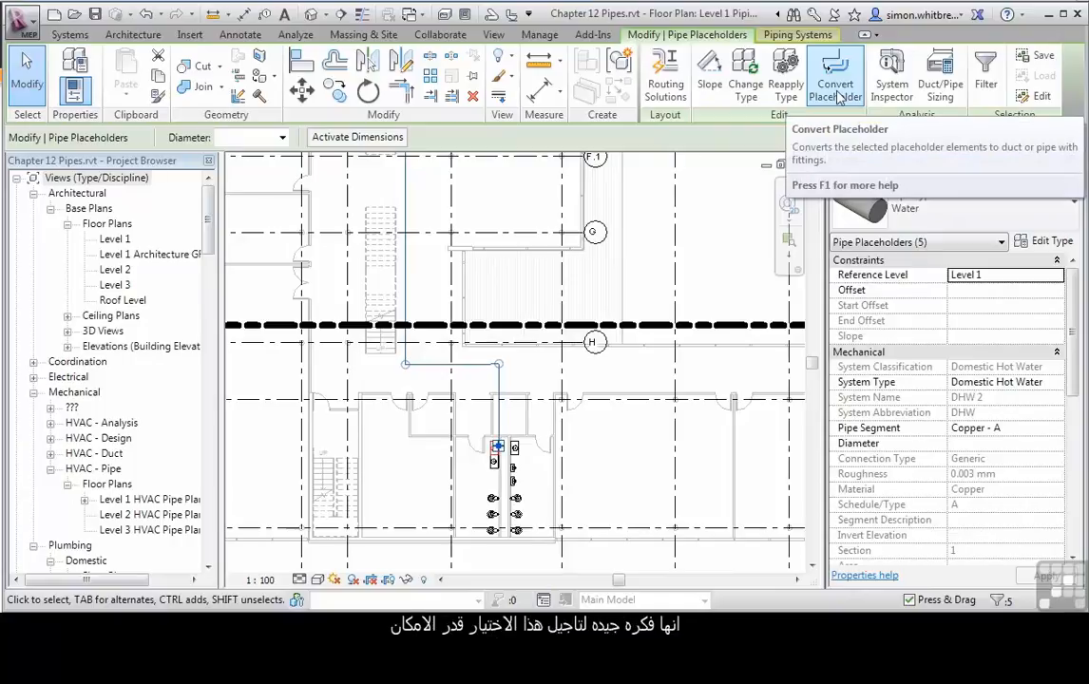
mouse_move(430, 370)
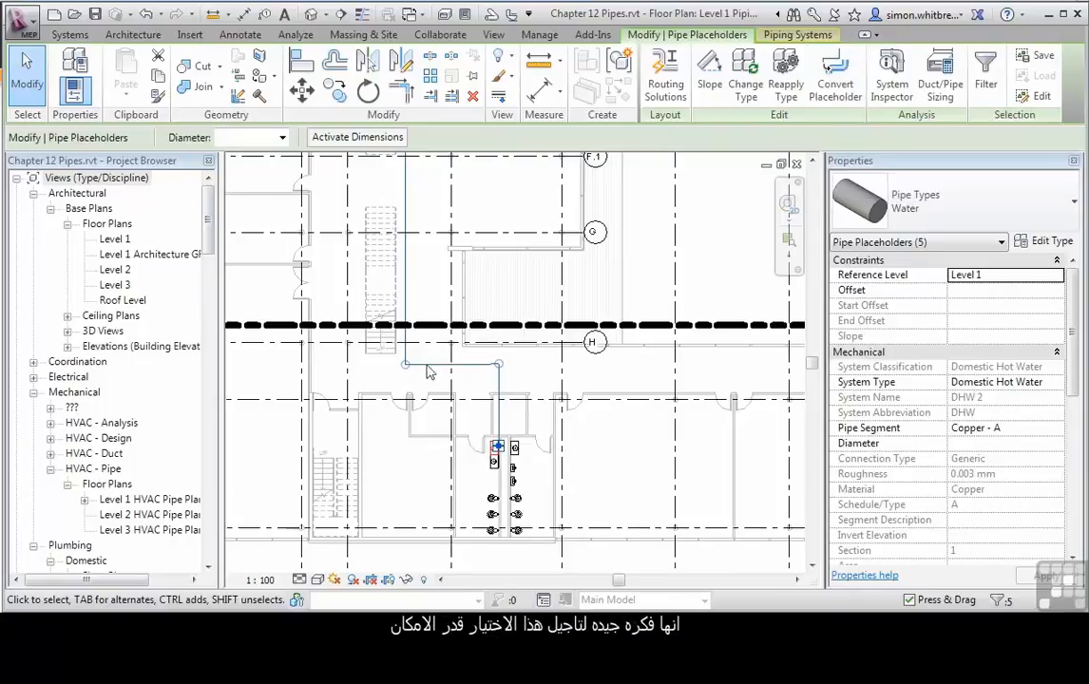
mouse_move(835, 71)
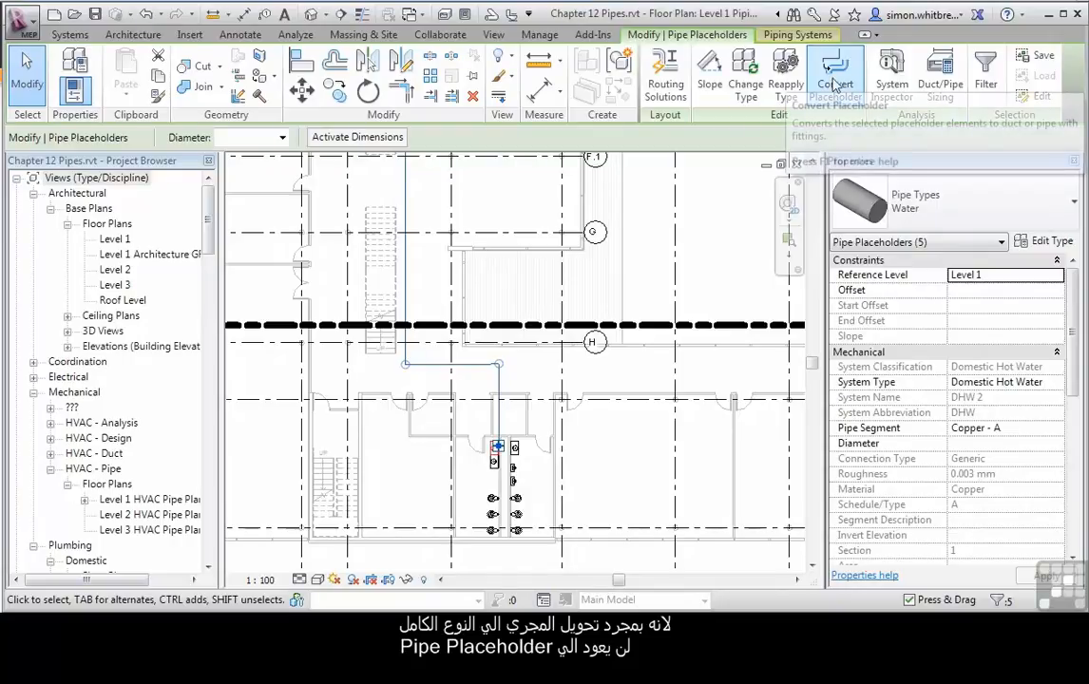
mouse_move(828, 69)
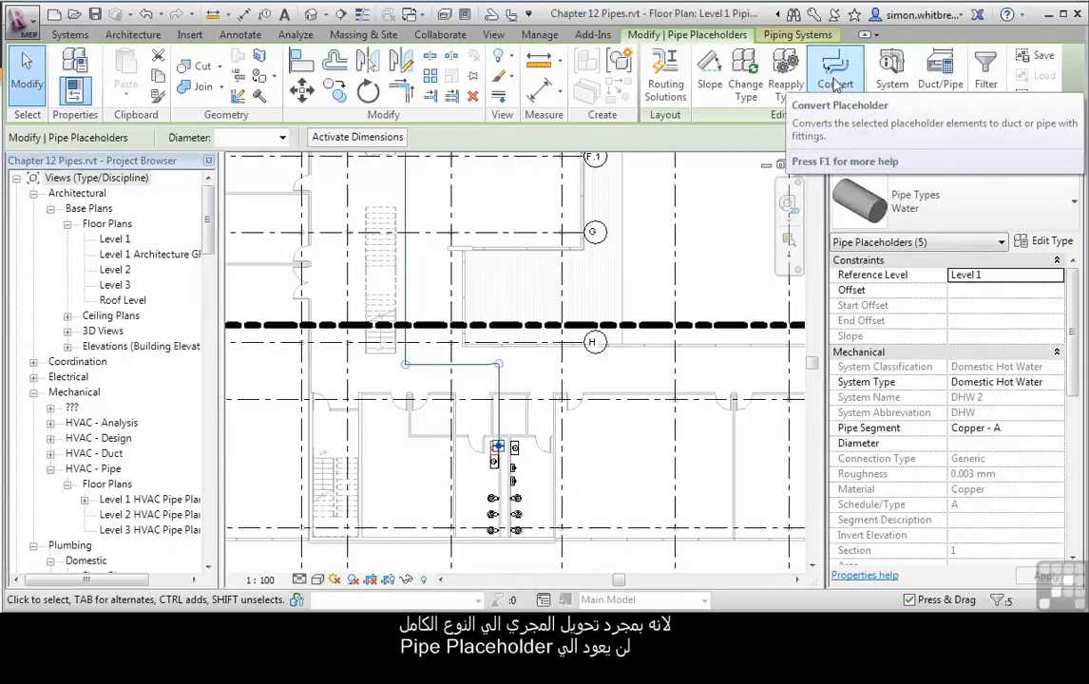
mouse_move(413, 378)
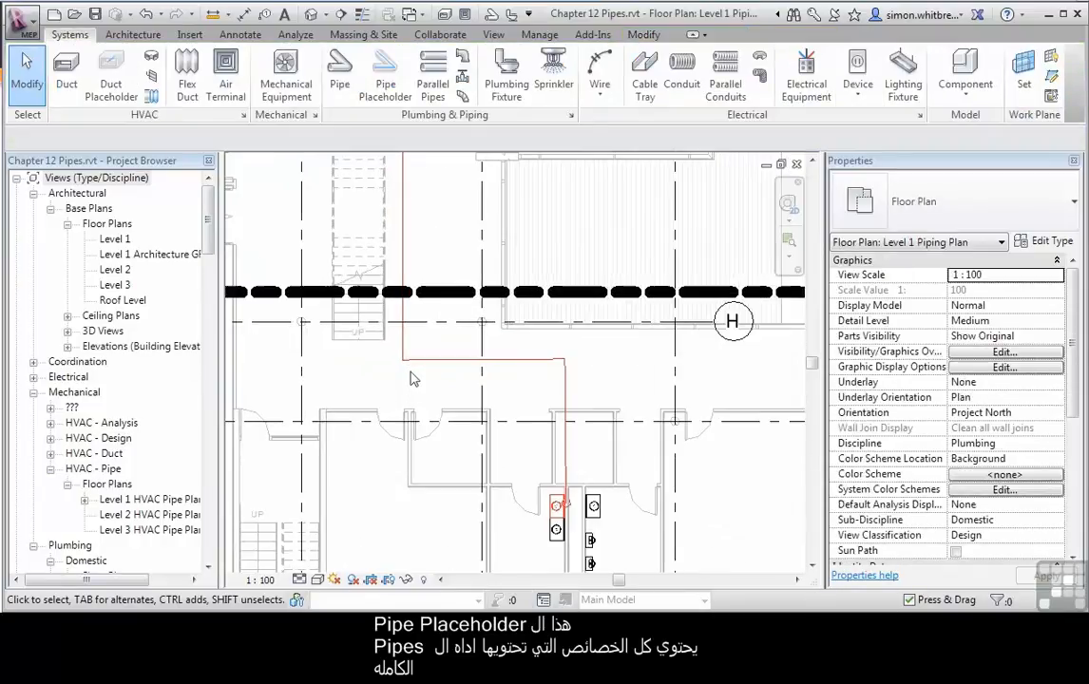
mouse_move(419, 363)
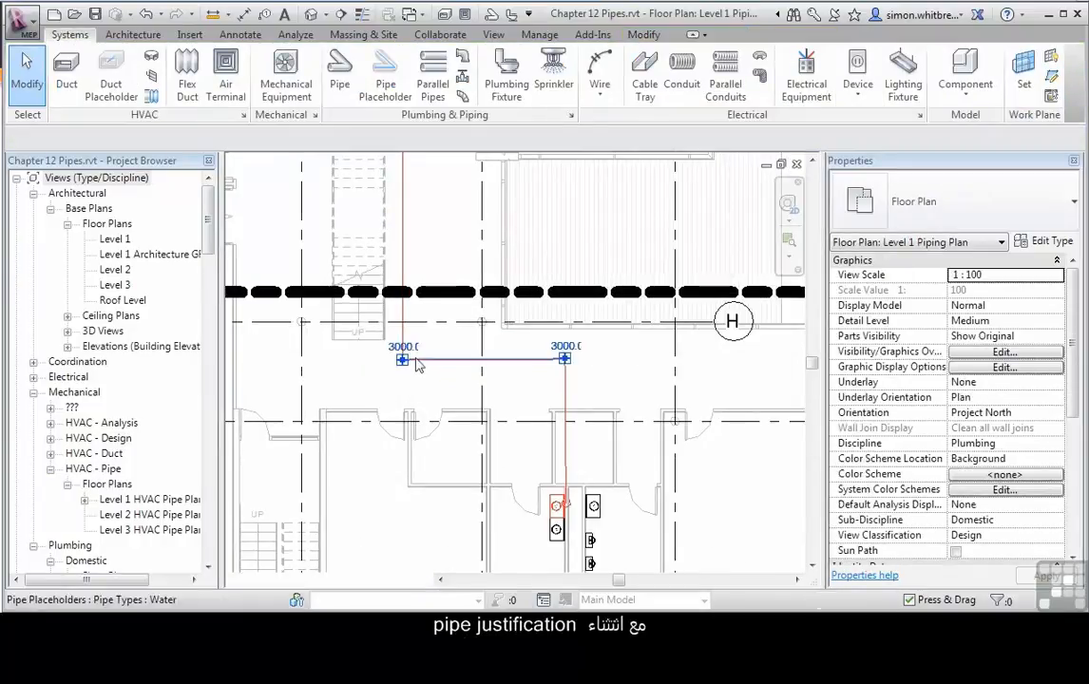
Select the horizontal placeholder segment near grid H to show its 65 mm diameter and 3000 mm offset.
left_click(401, 359)
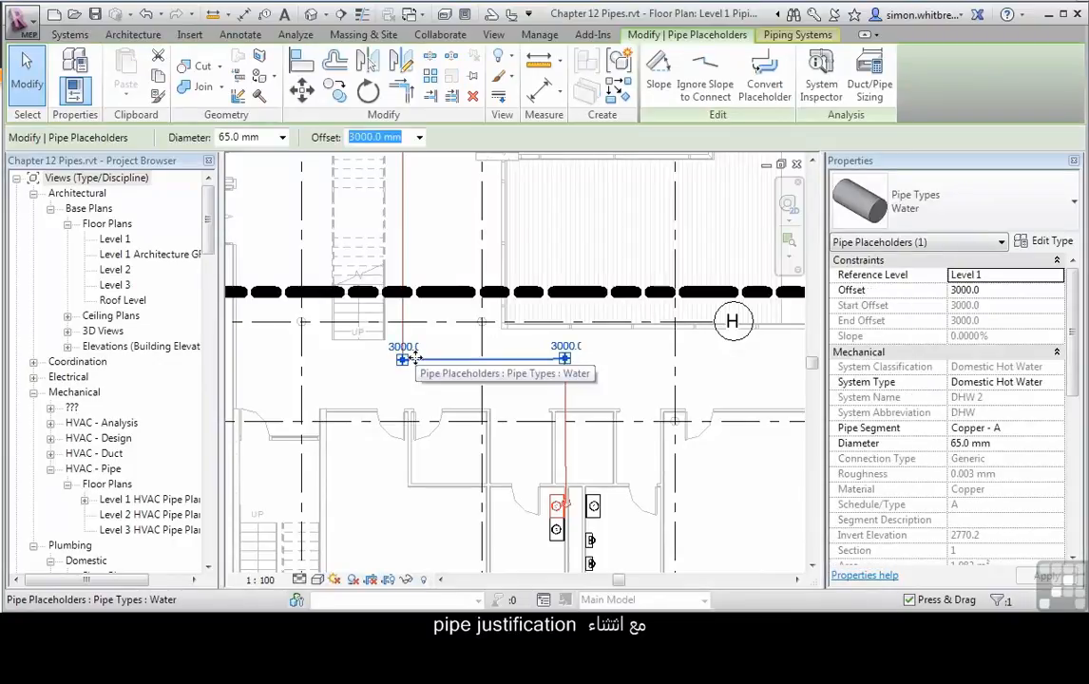